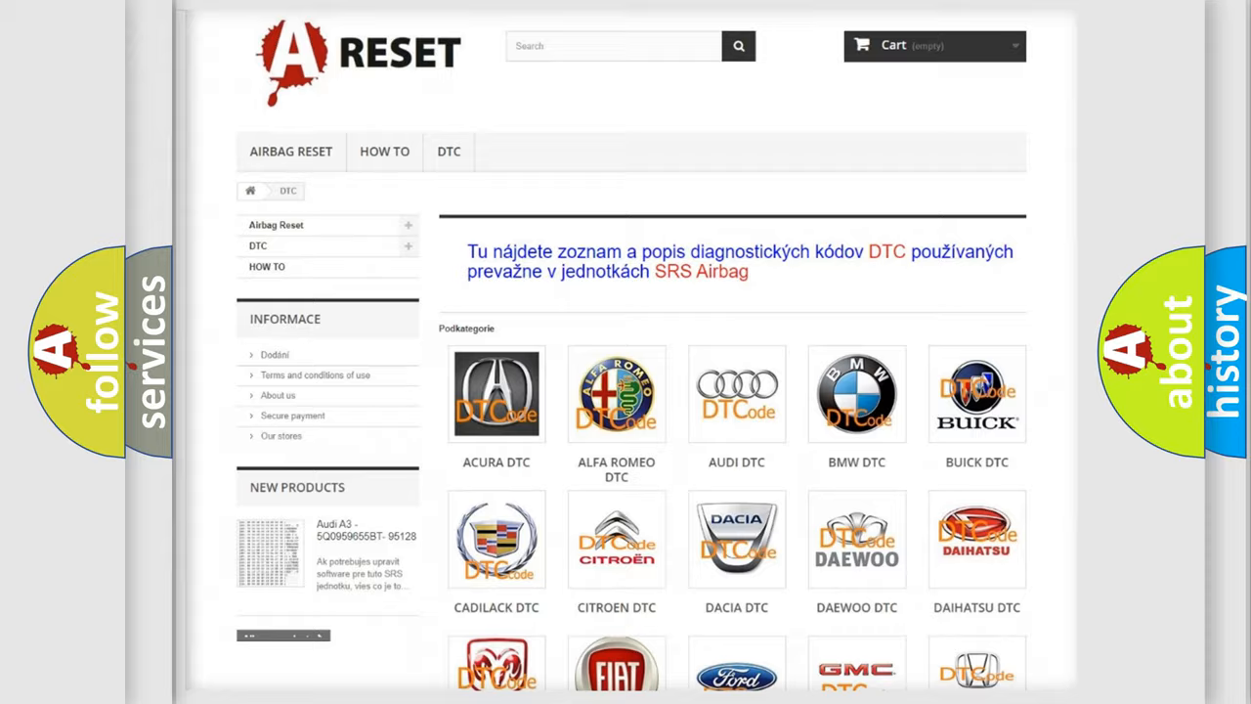
scroll("down", 3)
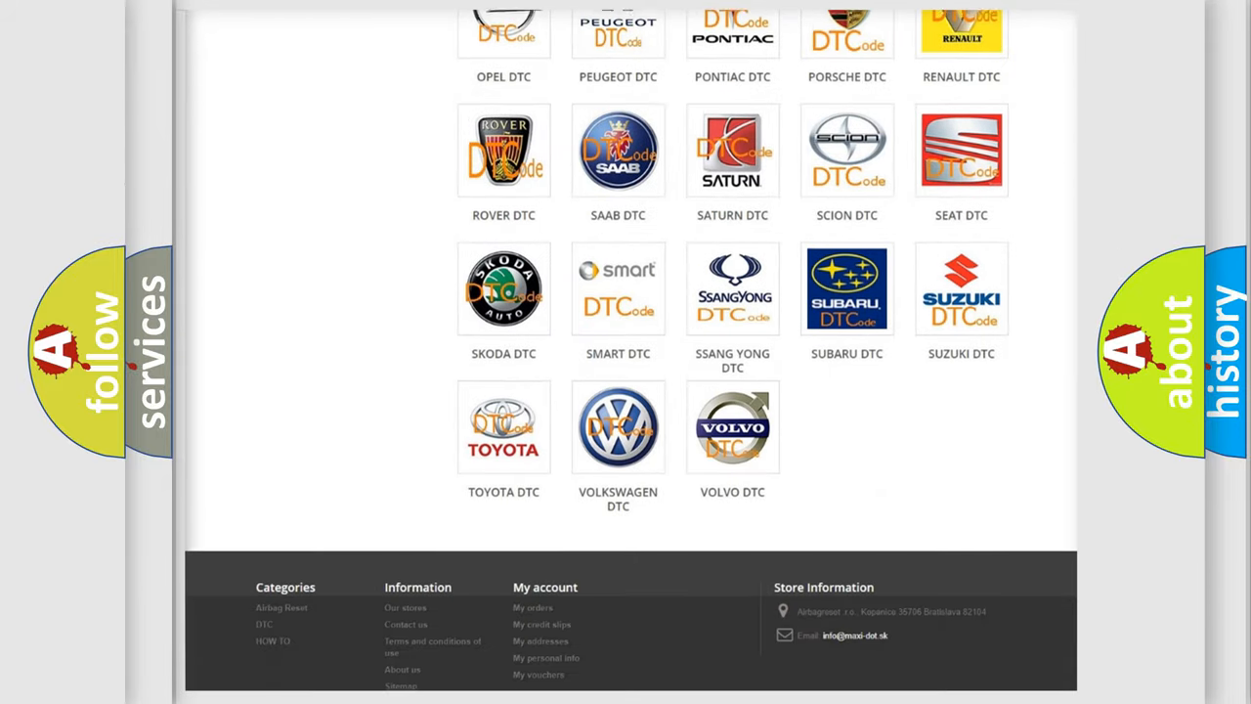
scroll("down", 3)
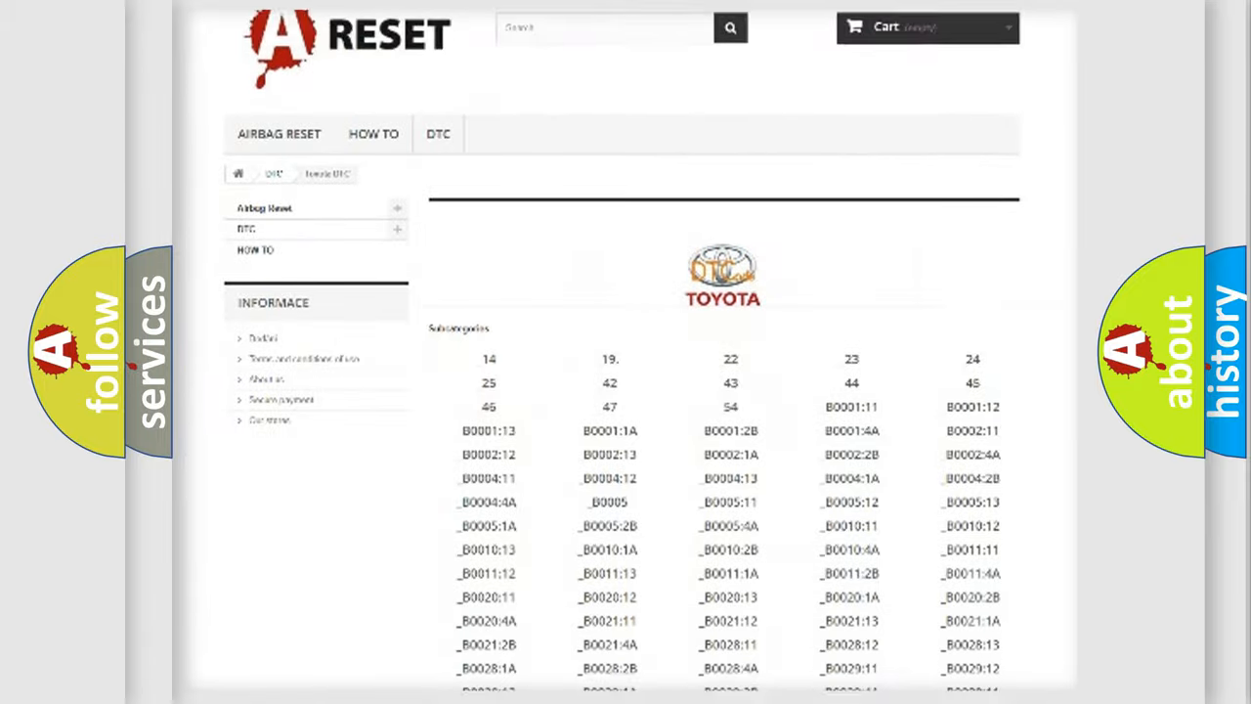
scroll("down", 3)
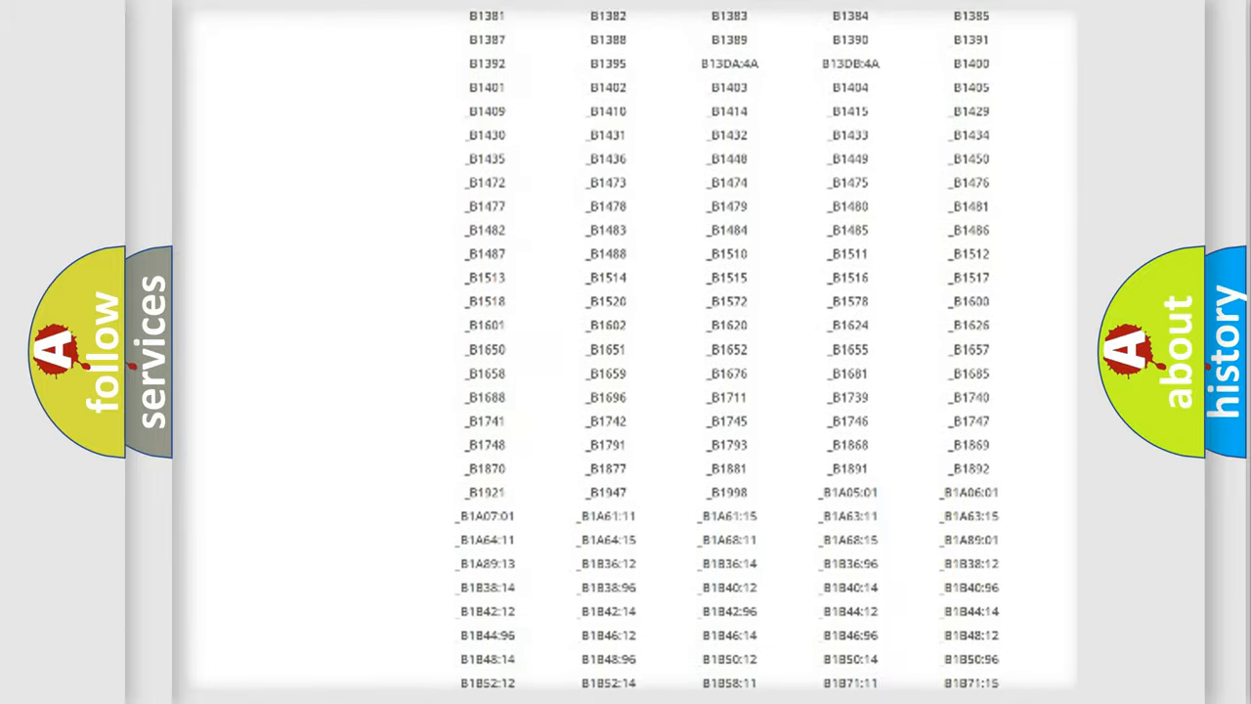